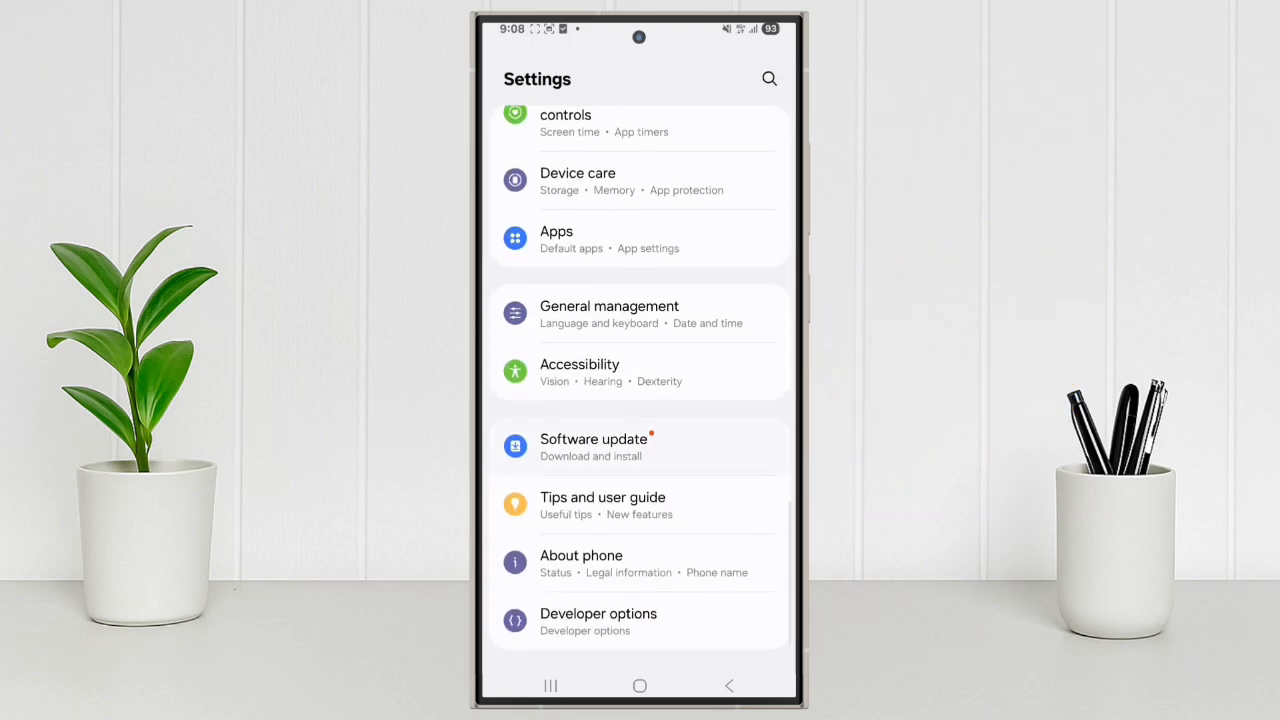
- View the One UI 8.0 (Android 16) software update details, then return to the home screen
{"action": "left_click", "coordinate": [592, 440]}
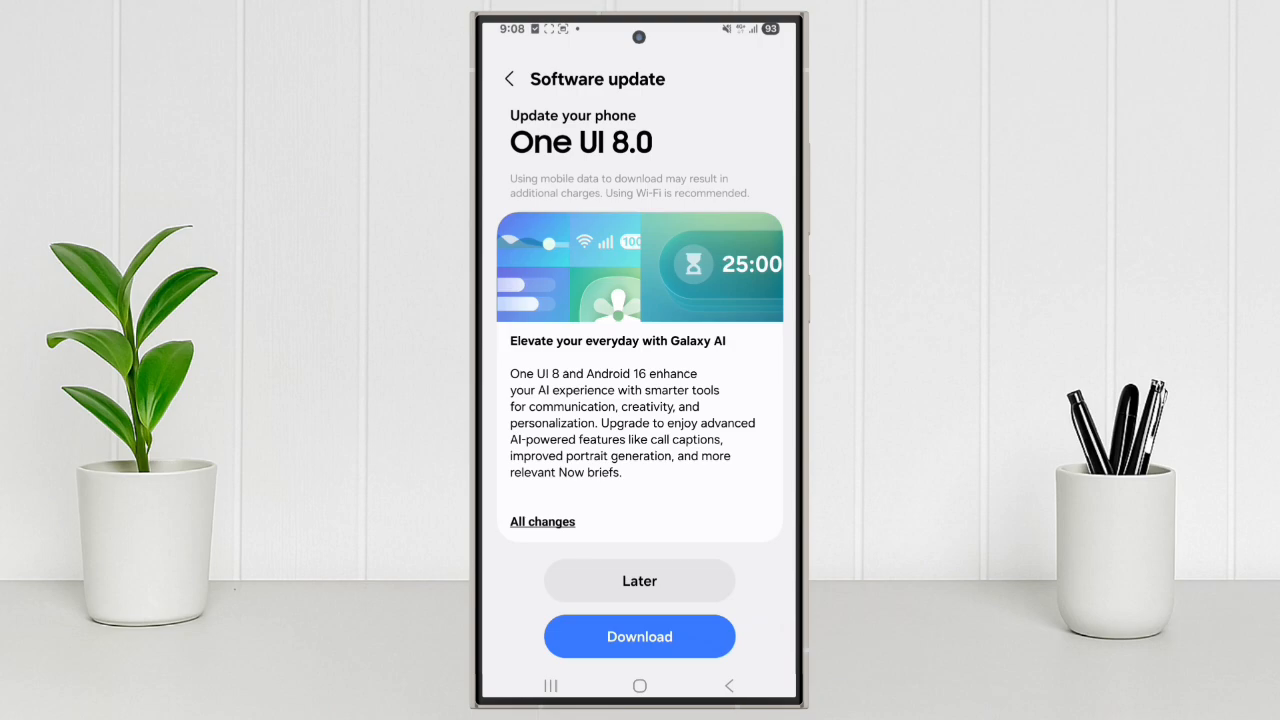
{"action": "scroll", "scroll_direction": "down", "scroll_amount": 3}
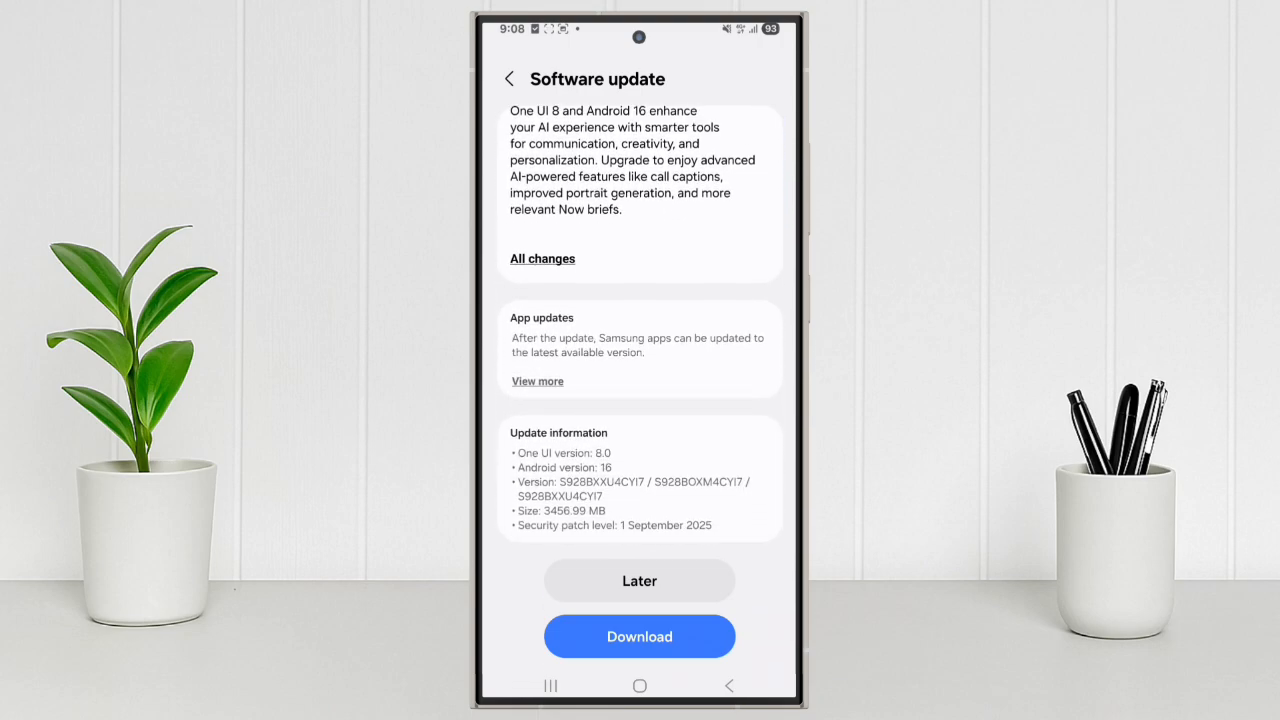
{"action": "left_click", "coordinate": [640, 636]}
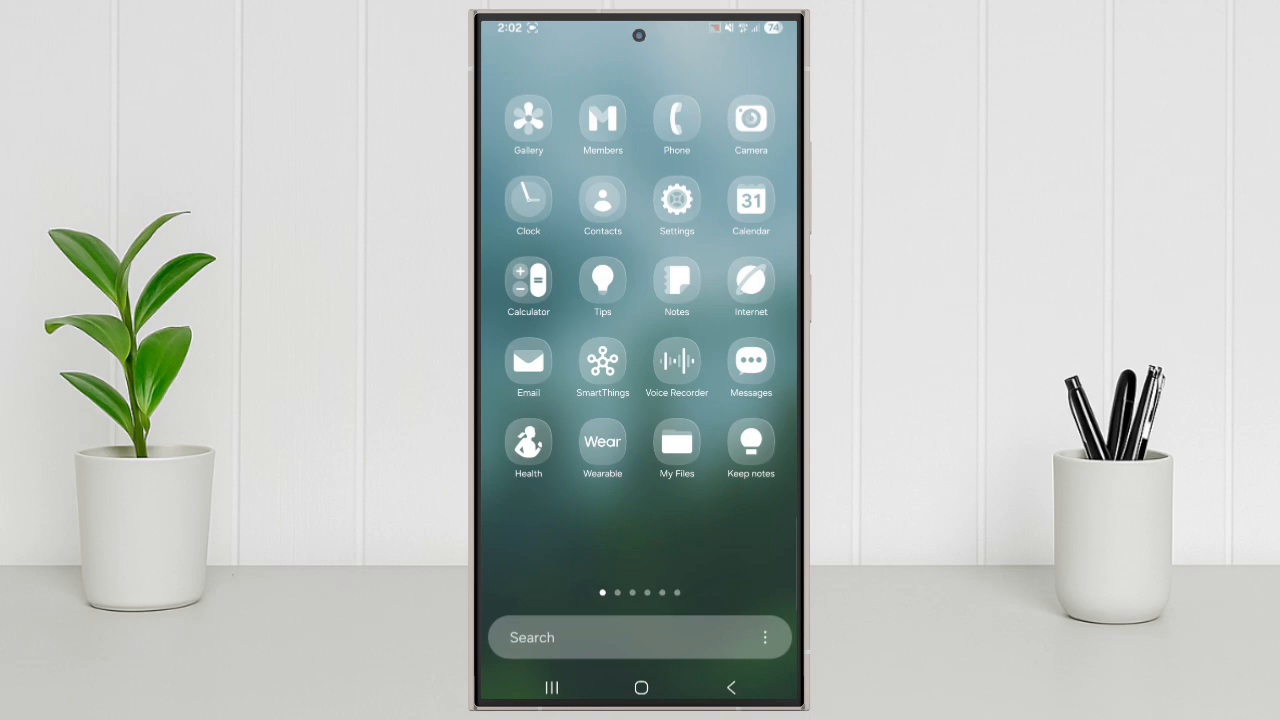
- Launch My Files and run a quick search for 'pdf' before returning to its main page
{"action": "left_click", "coordinate": [676, 442]}
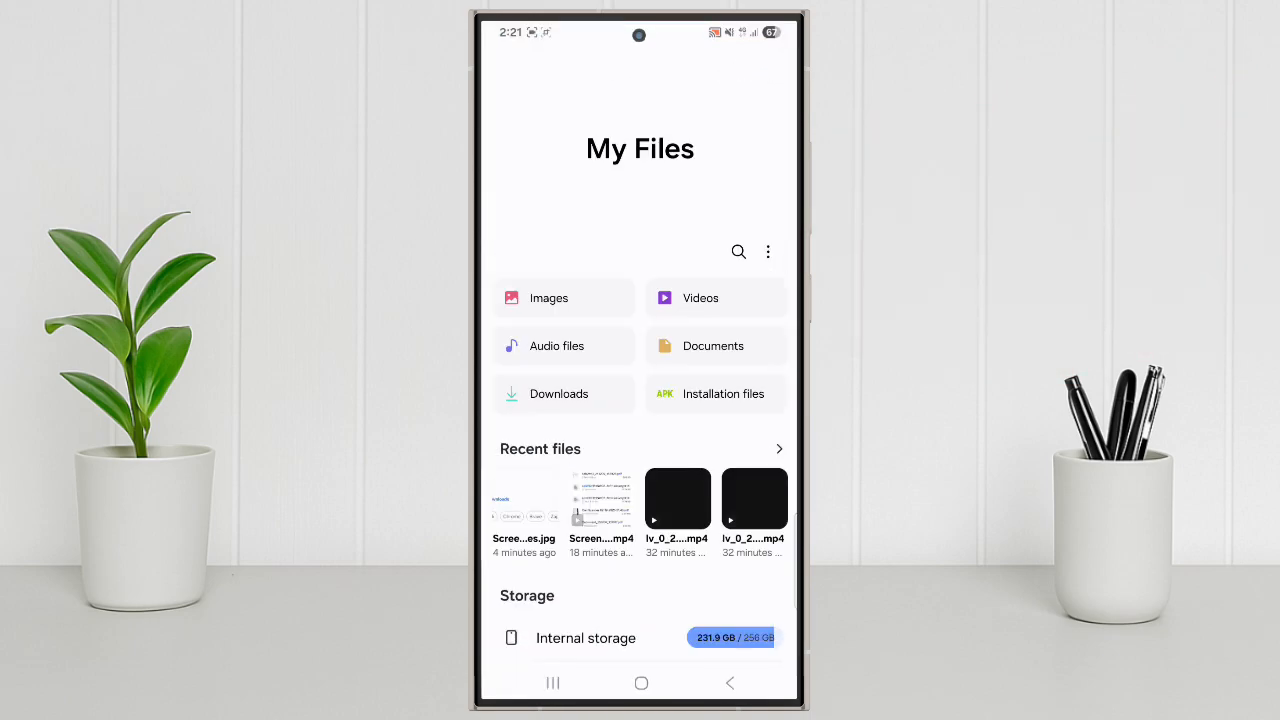
{"action": "scroll", "scroll_direction": "down", "scroll_amount": 3}
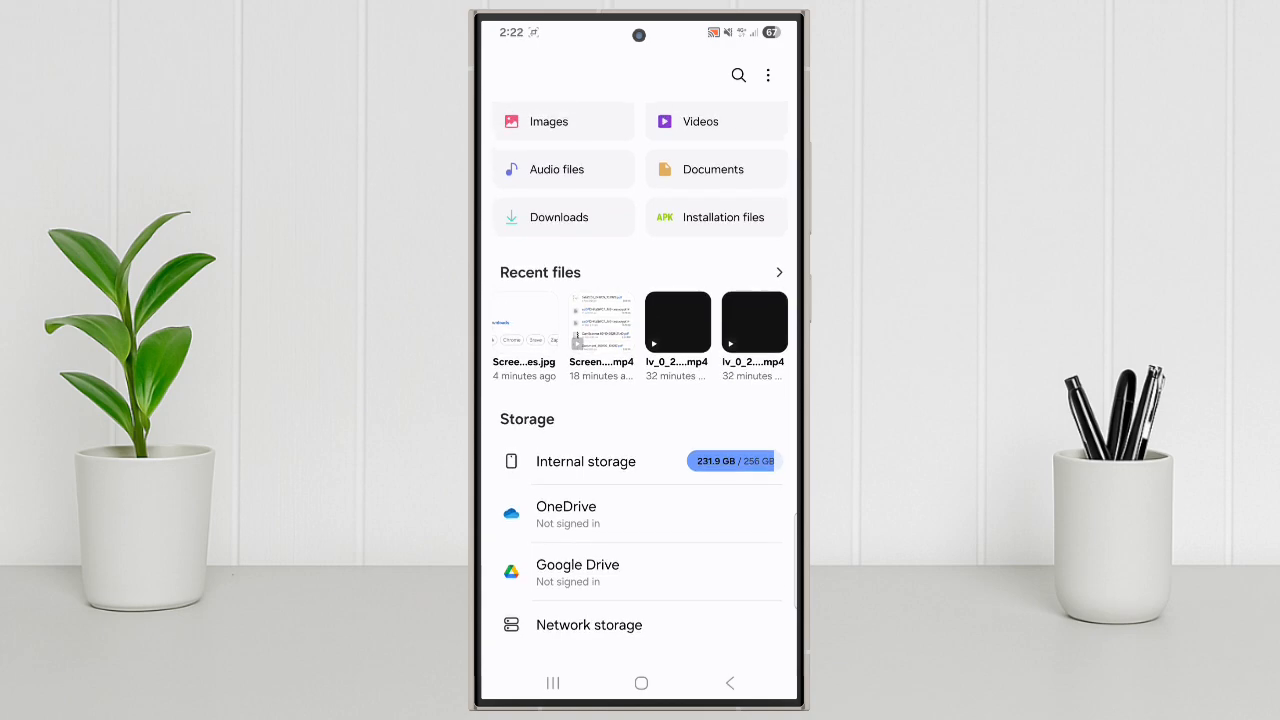
{"action": "left_click", "coordinate": [738, 76]}
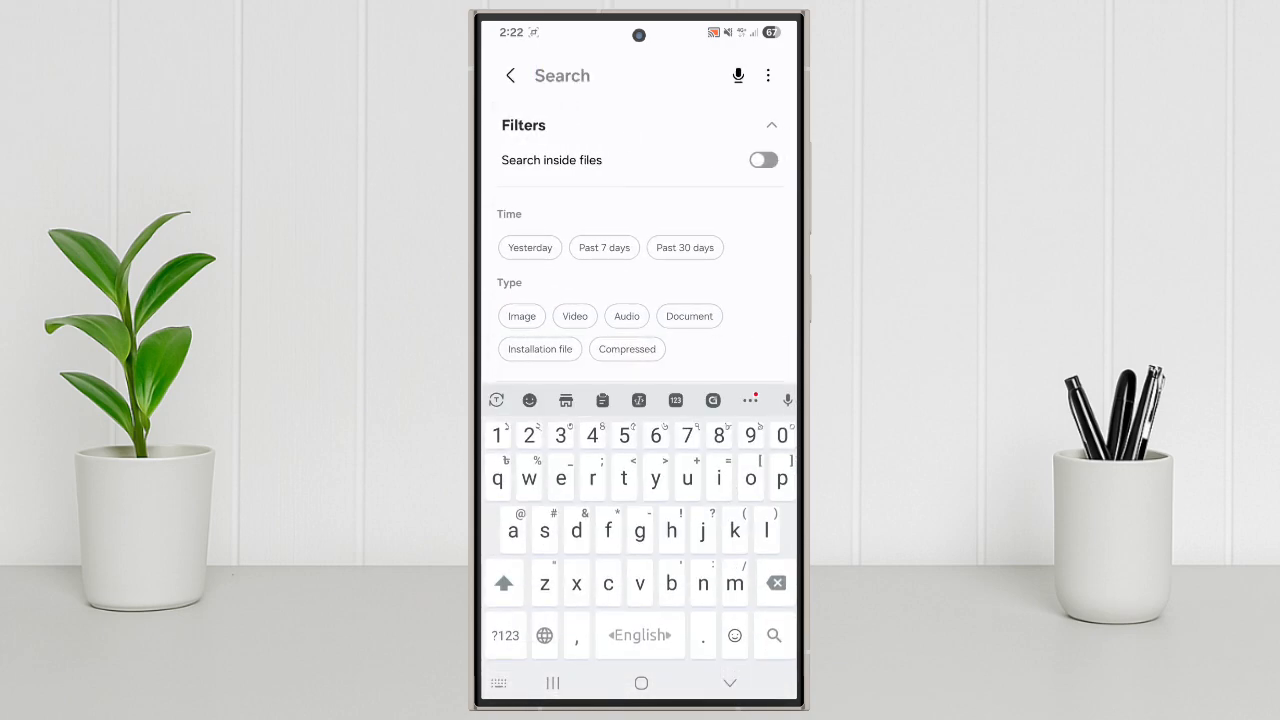
{"action": "type", "text": "p"}
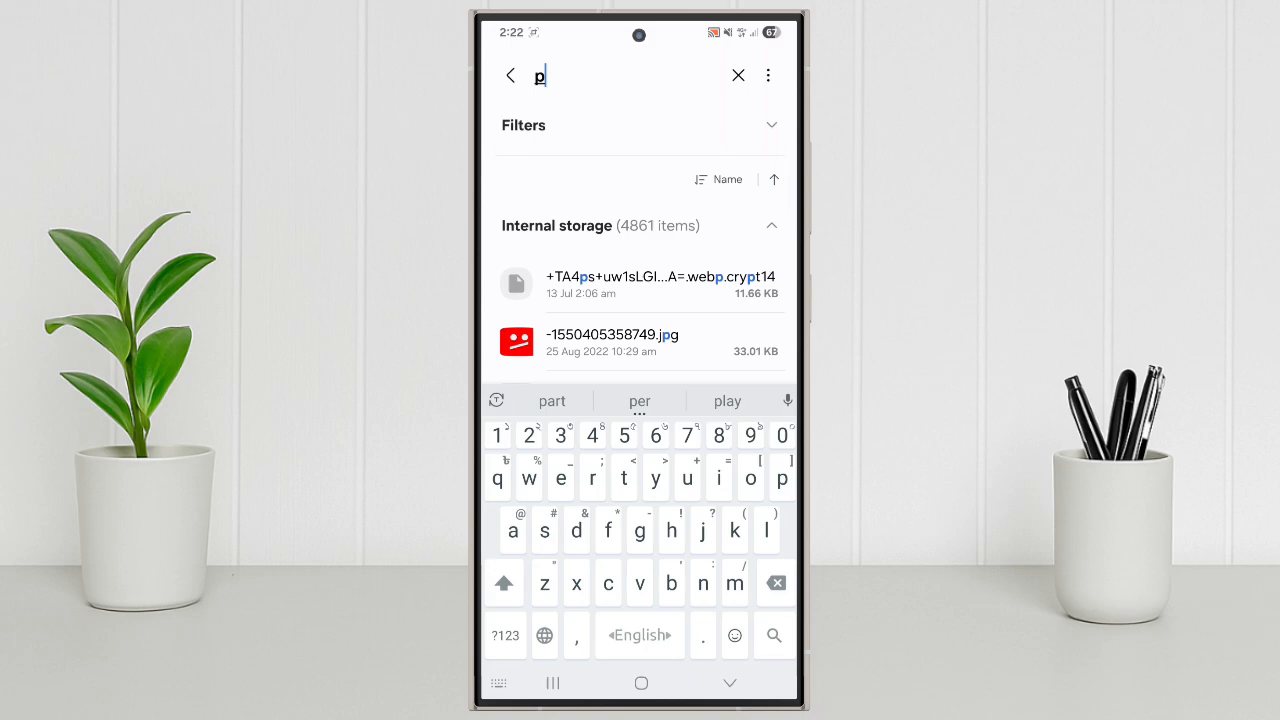
{"action": "type", "text": "df"}
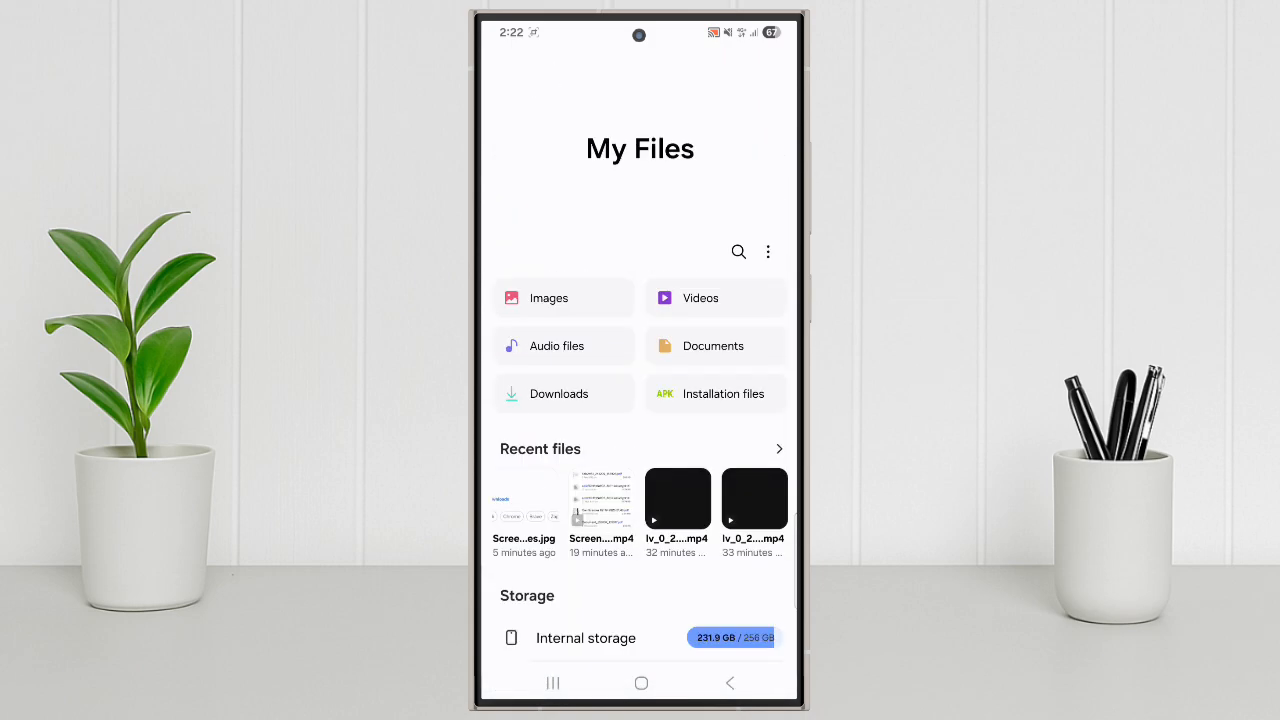
- Browse the Downloads folder and full Recent files list, then exit to the home screen
{"action": "left_click", "coordinate": [560, 392]}
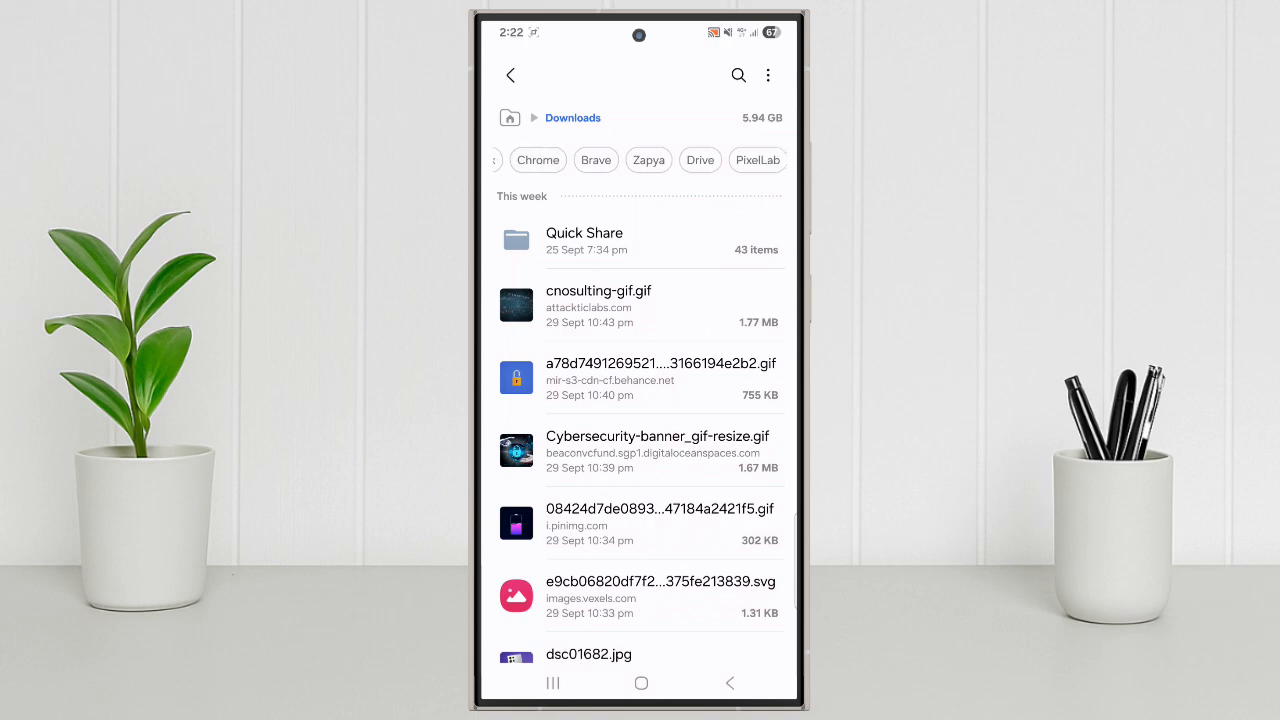
{"action": "left_click", "coordinate": [510, 76]}
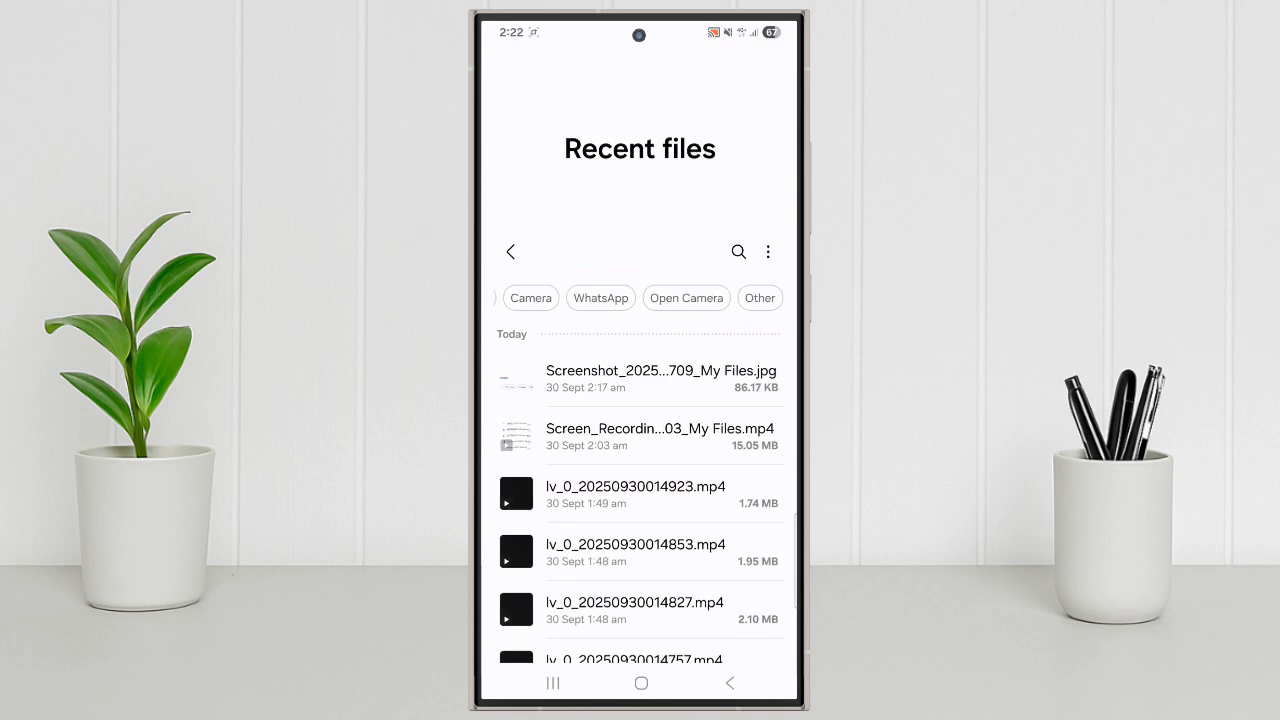
{"action": "left_click", "coordinate": [512, 252]}
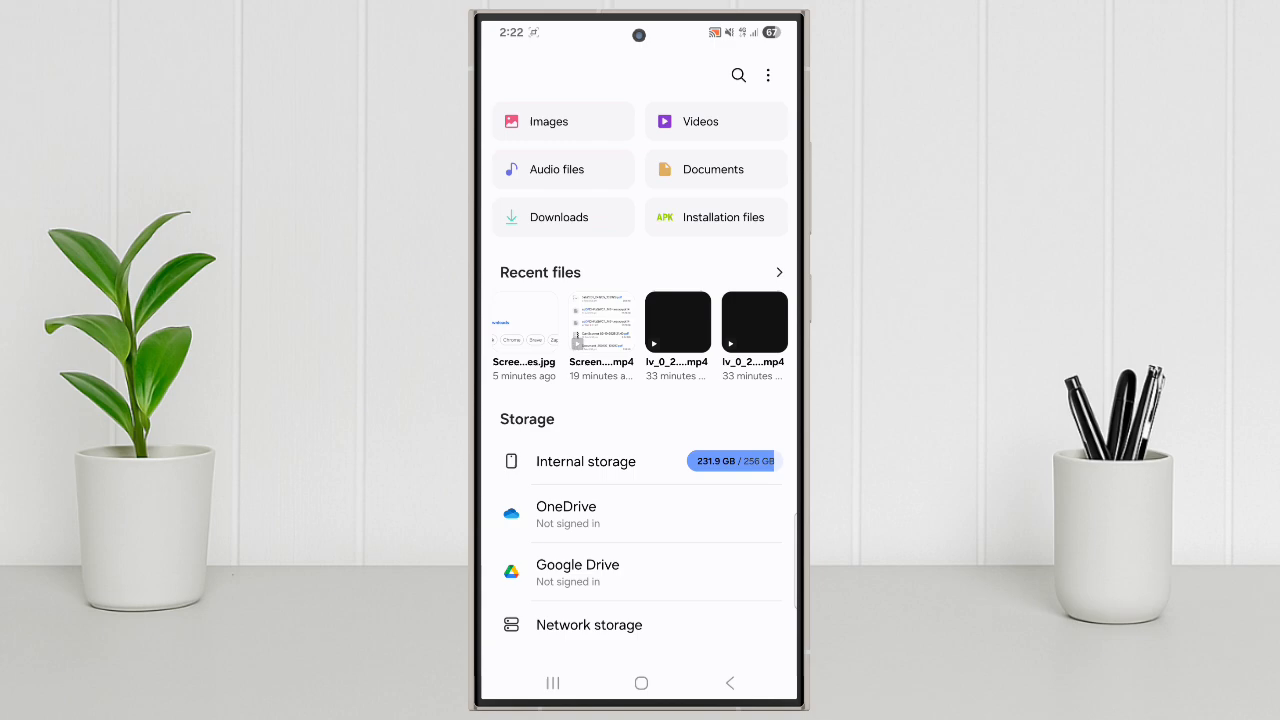
{"action": "left_click", "coordinate": [640, 684]}
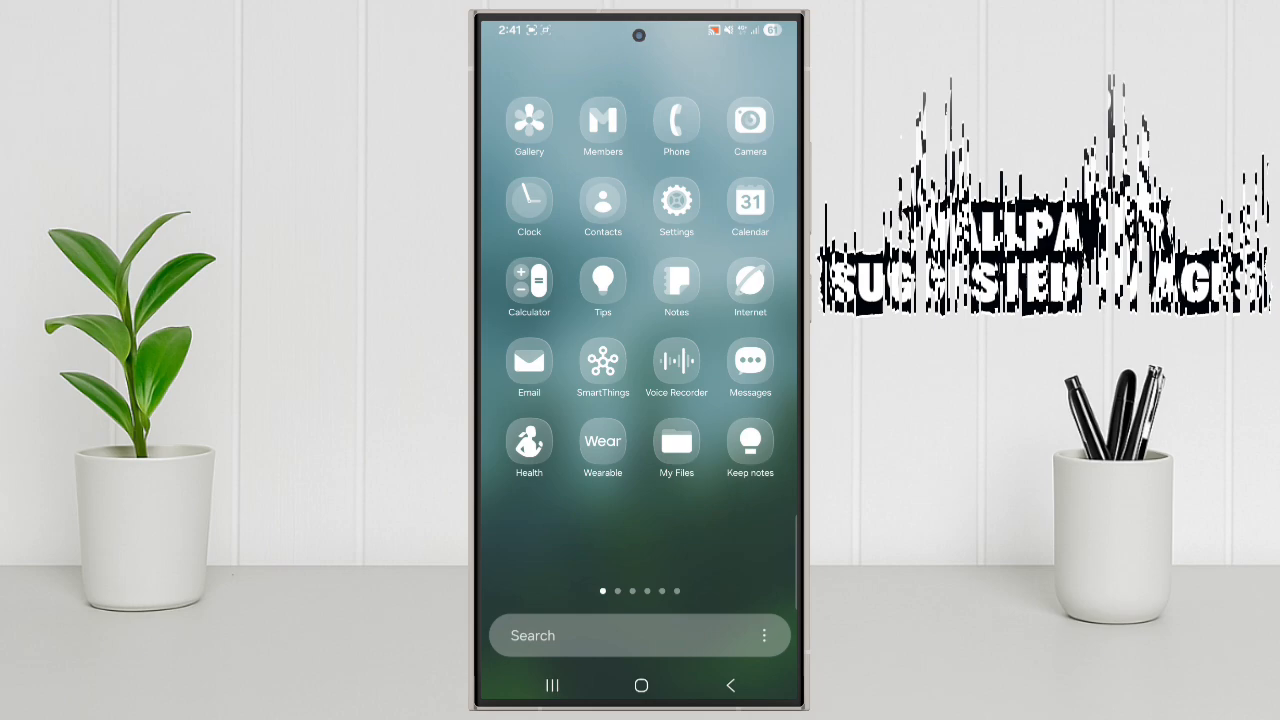
- From Wallpaper and style, browse the Suggested images gallery through to its last pictures
{"action": "left_click", "coordinate": [676, 200]}
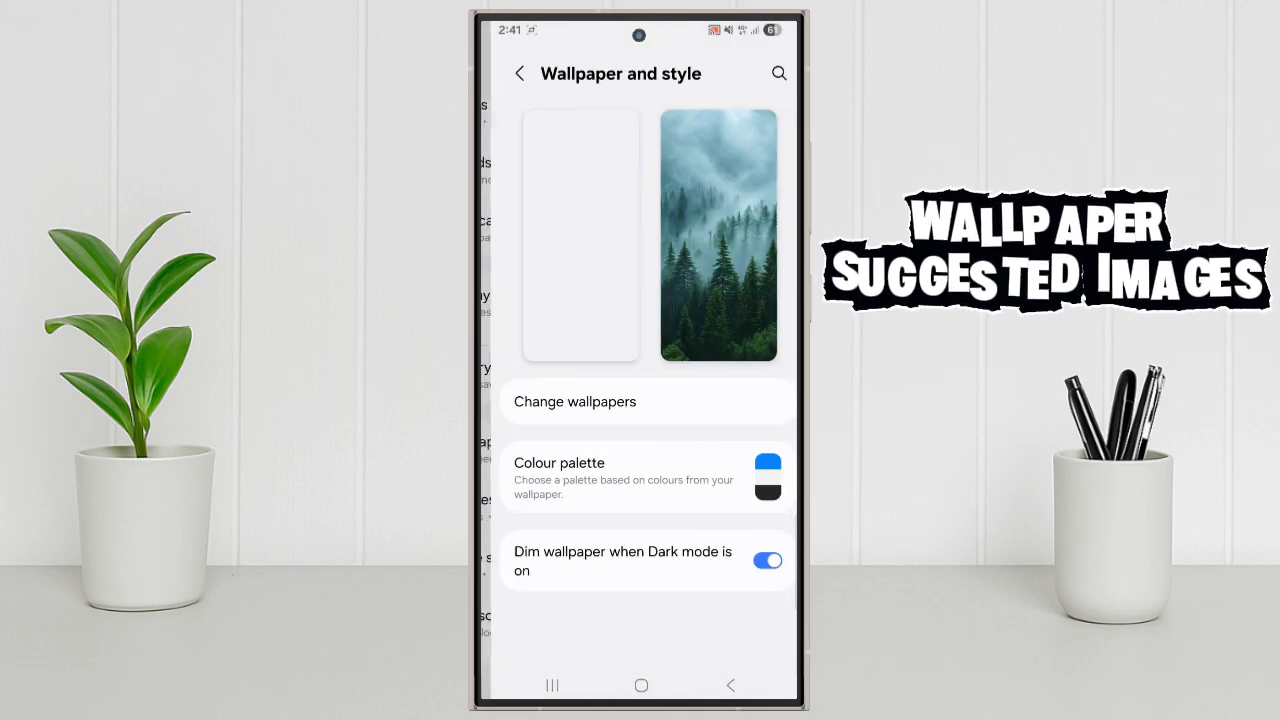
{"action": "left_click", "coordinate": [574, 400]}
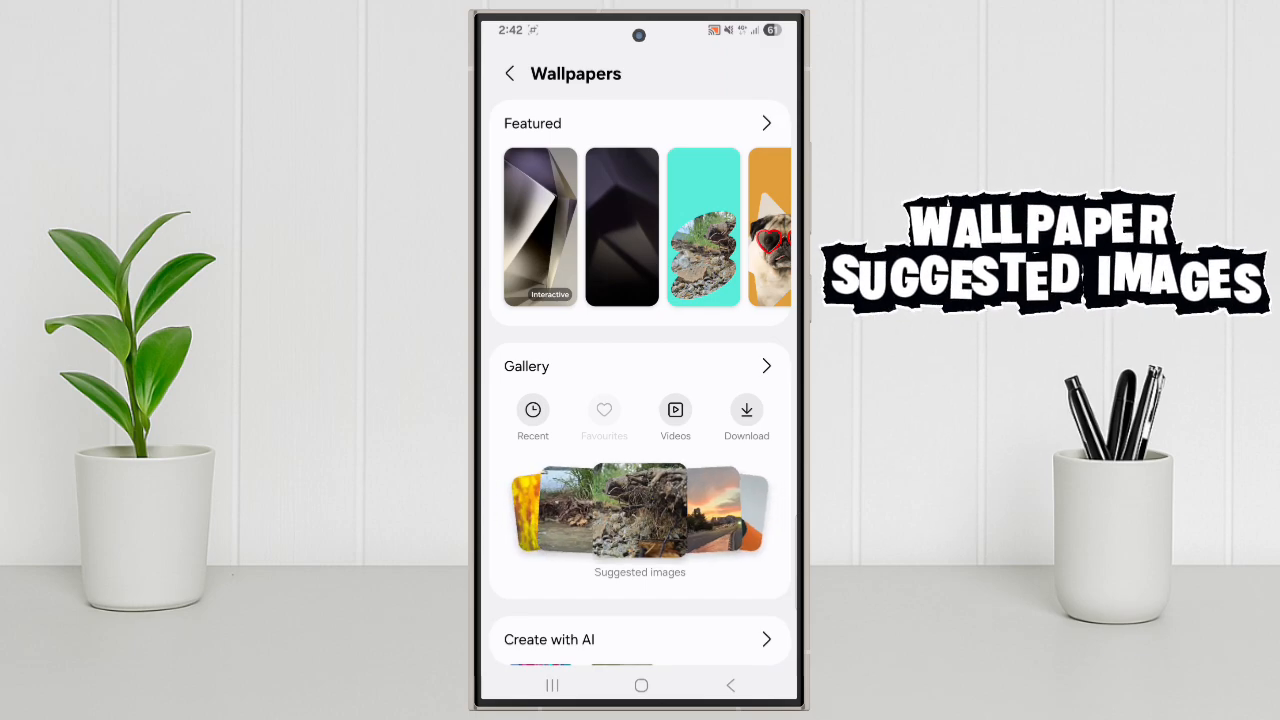
{"action": "left_click", "coordinate": [640, 512]}
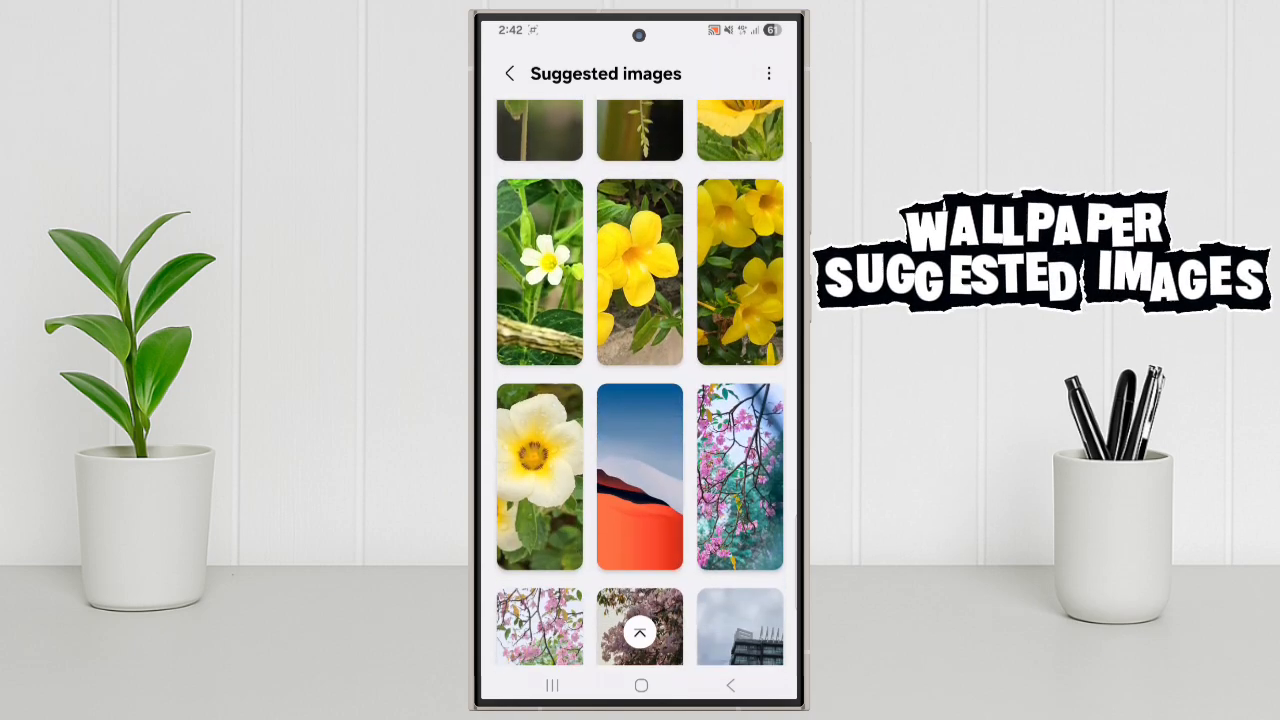
{"action": "scroll", "scroll_direction": "down", "scroll_amount": 3}
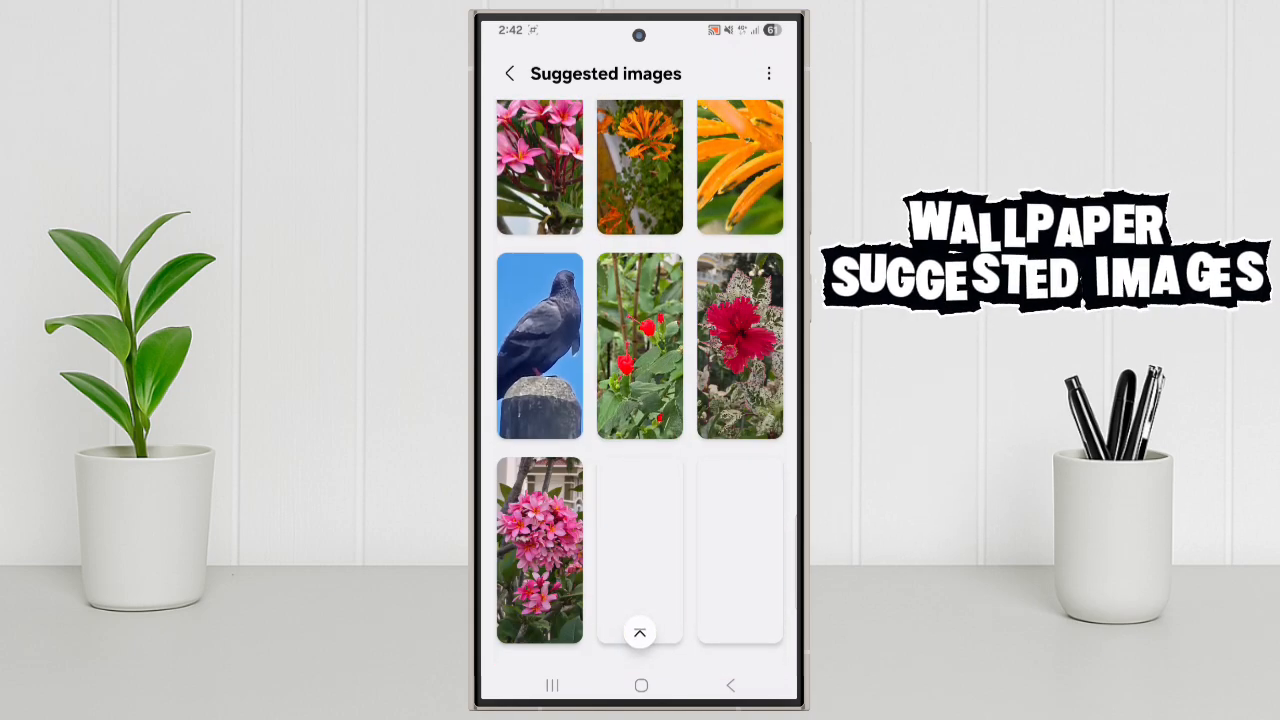
{"action": "scroll", "scroll_direction": "down", "scroll_amount": 3}
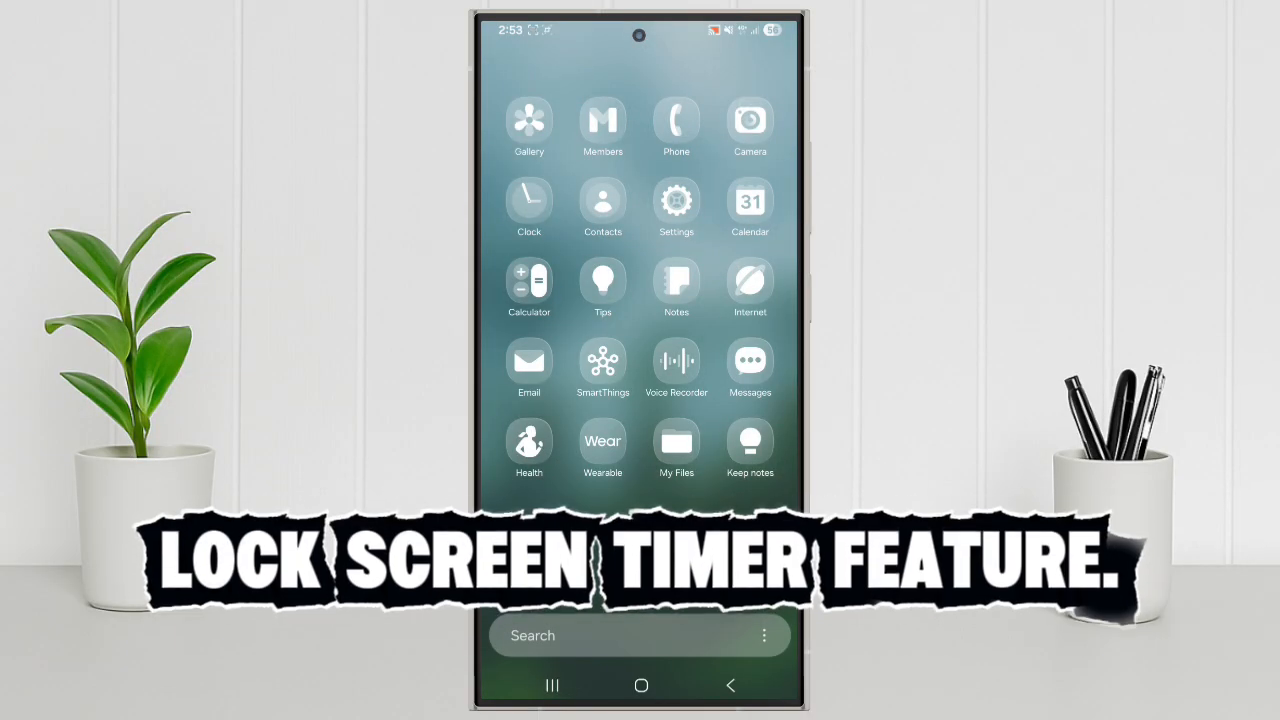
- Reach the Lock screen and AOD settings from the Settings app
{"action": "left_click", "coordinate": [676, 200]}
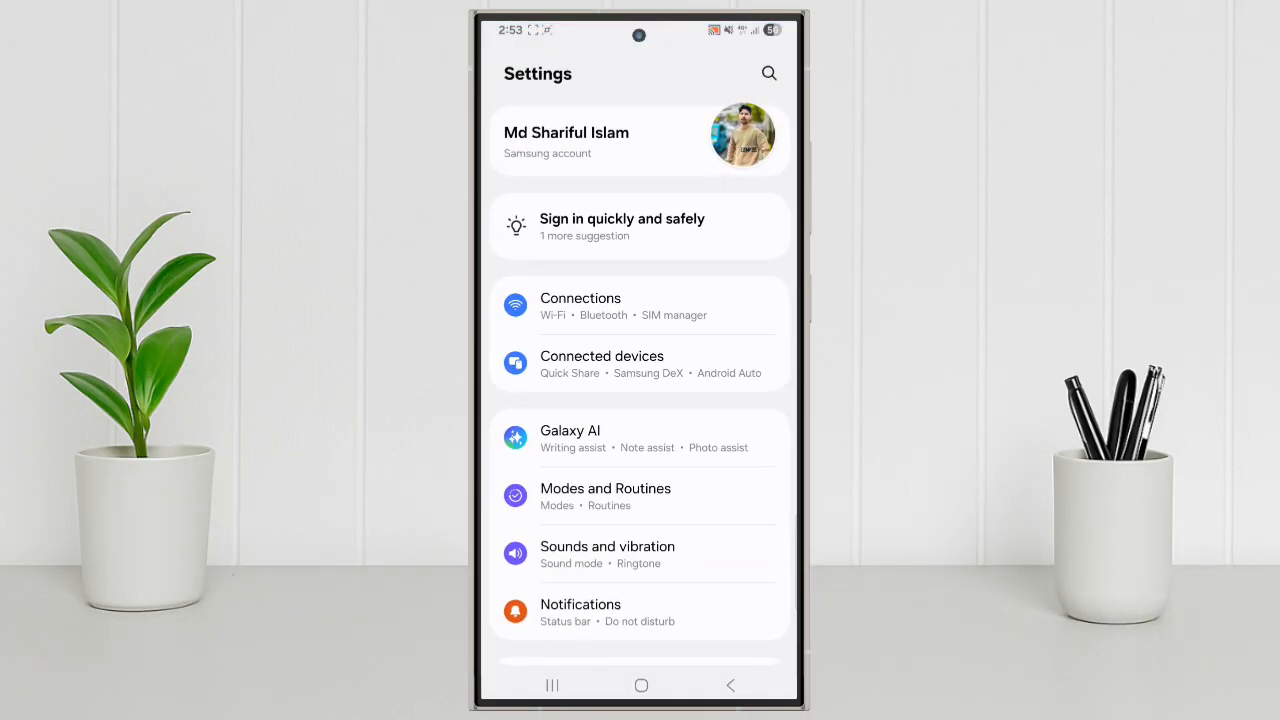
{"action": "scroll", "scroll_direction": "down", "scroll_amount": 3}
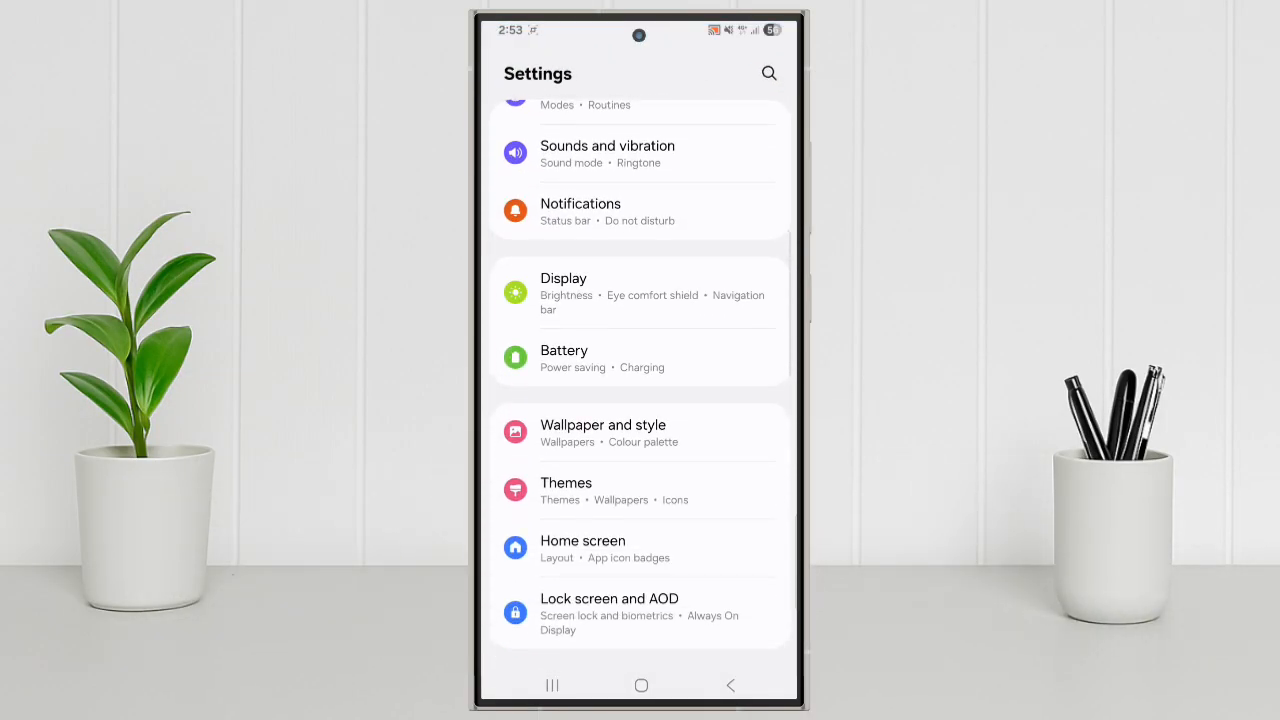
{"action": "left_click", "coordinate": [608, 598]}
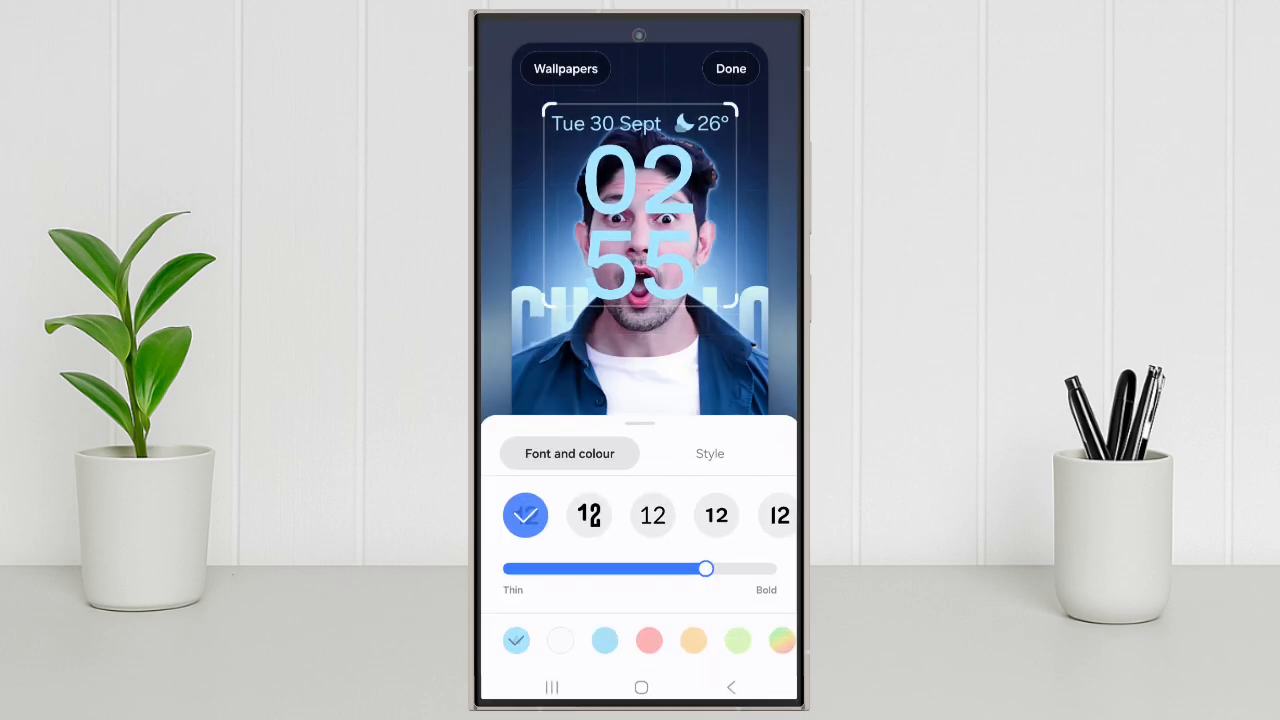
- Pick the single-line clock style from the editor's Style choices
{"action": "left_click", "coordinate": [710, 452]}
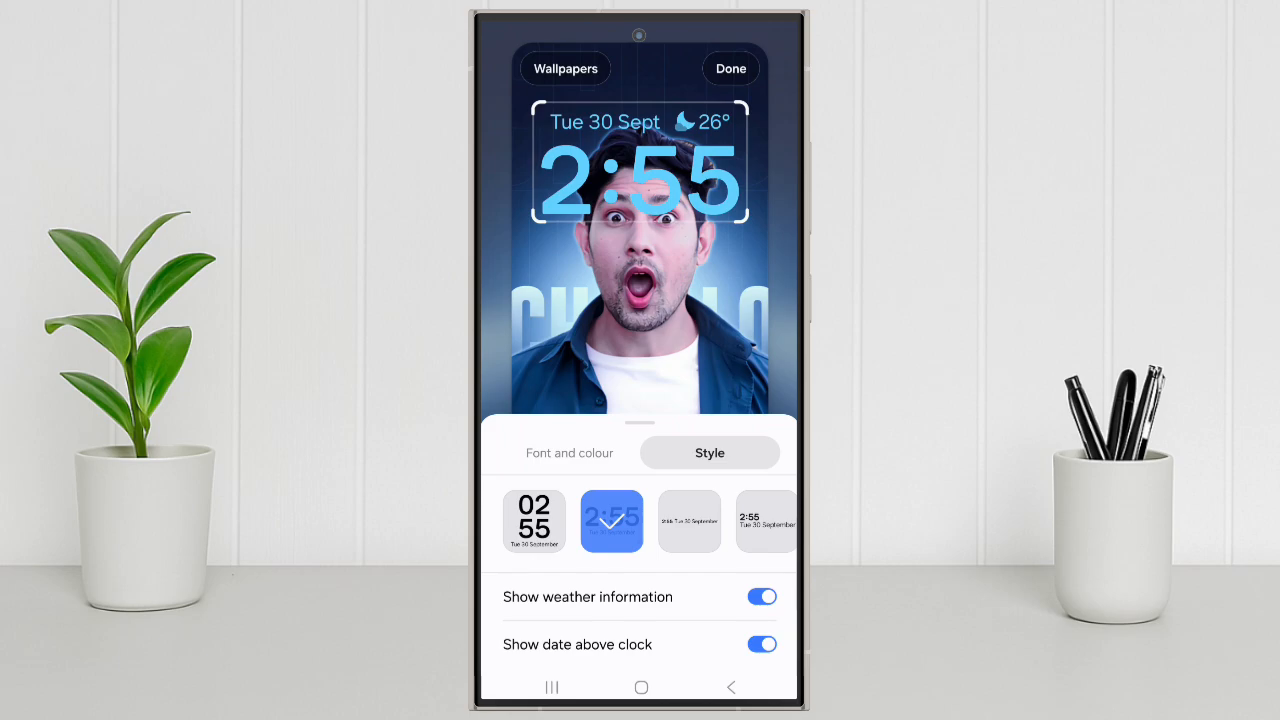
{"action": "left_click", "coordinate": [568, 452]}
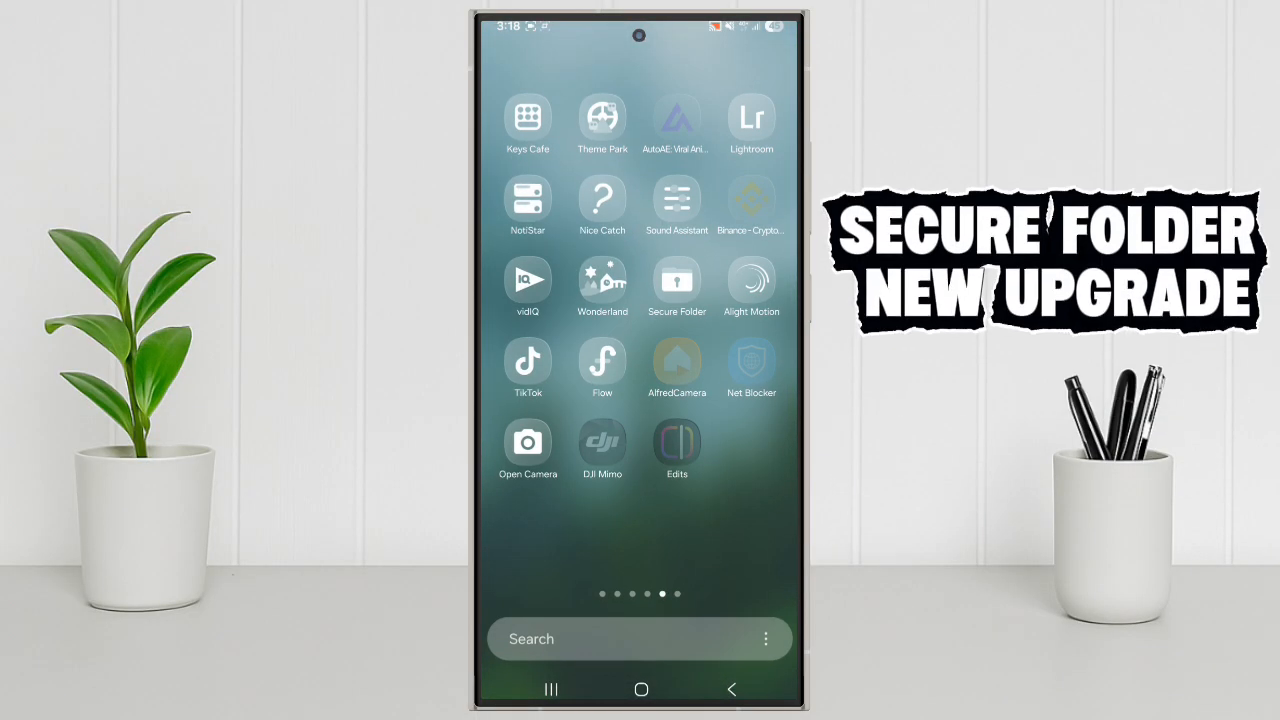
- Swipe from the Secure Folder apps page back to the first home page
{"action": "left_click", "coordinate": [676, 280]}
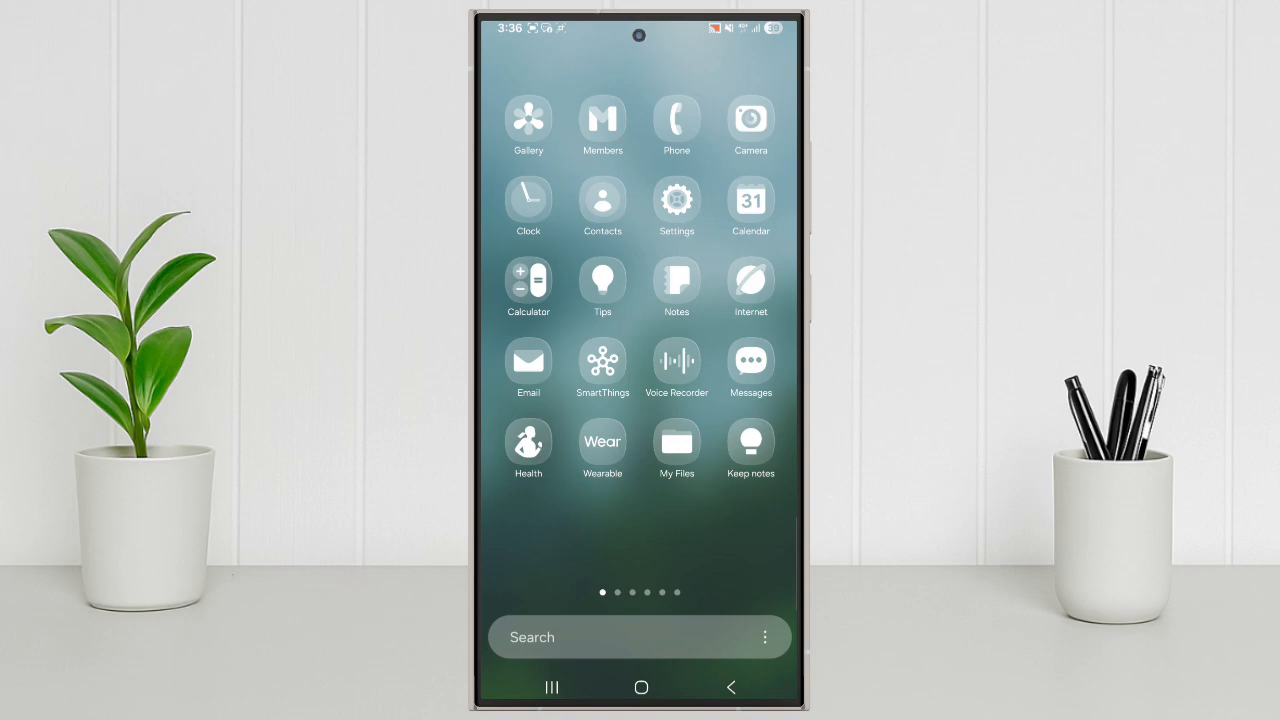
- Via Security and privacy > More security settings, request showing the Secure Folder icon
{"action": "left_click", "coordinate": [676, 200]}
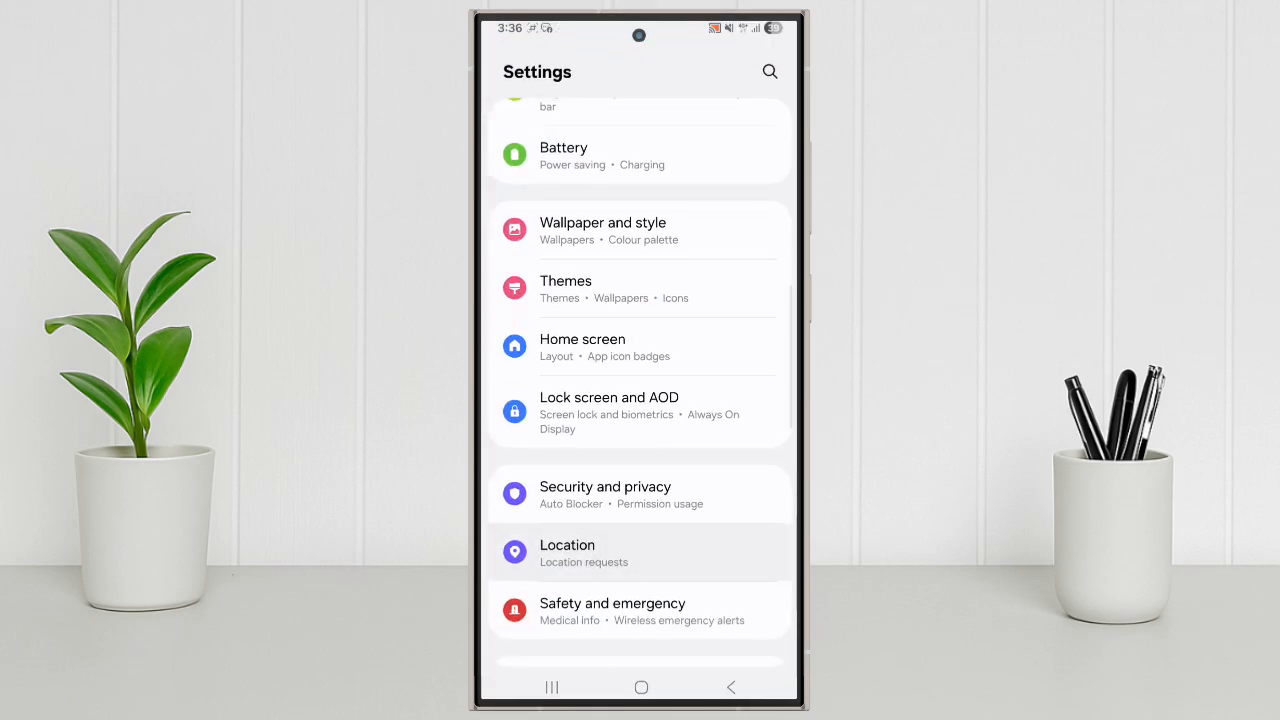
{"action": "left_click", "coordinate": [604, 492]}
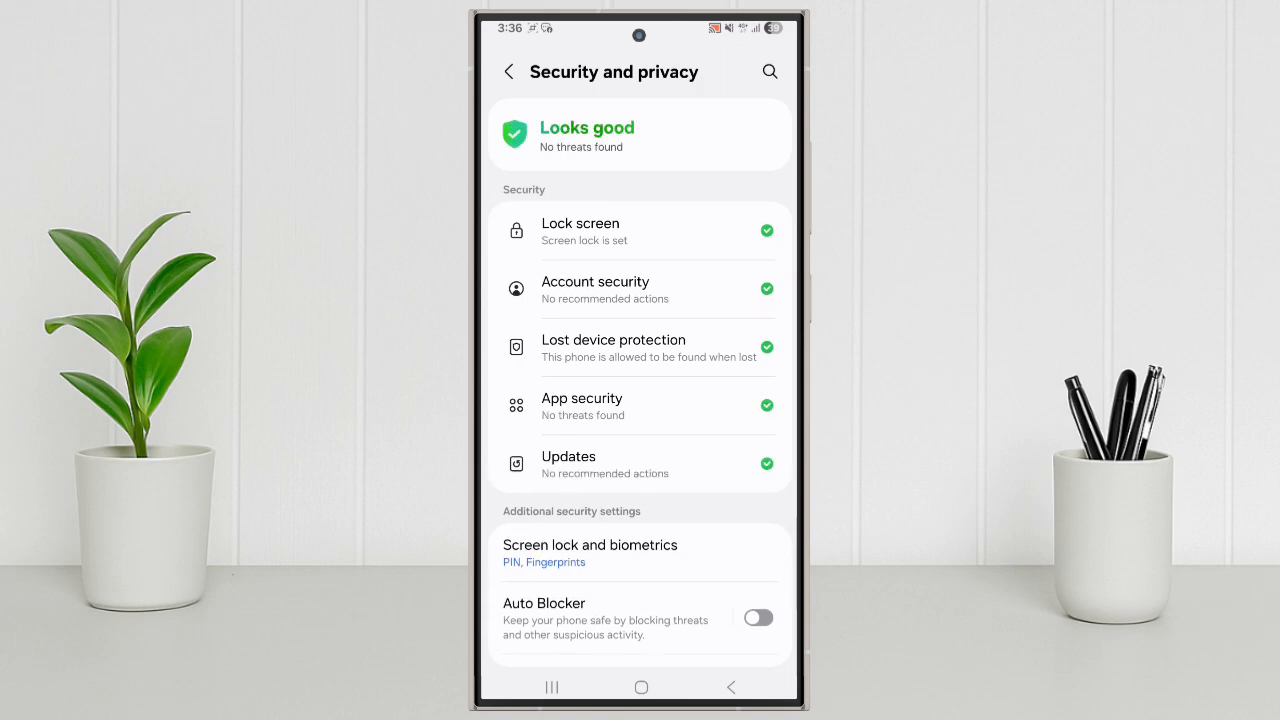
{"action": "scroll", "scroll_direction": "down", "scroll_amount": 3}
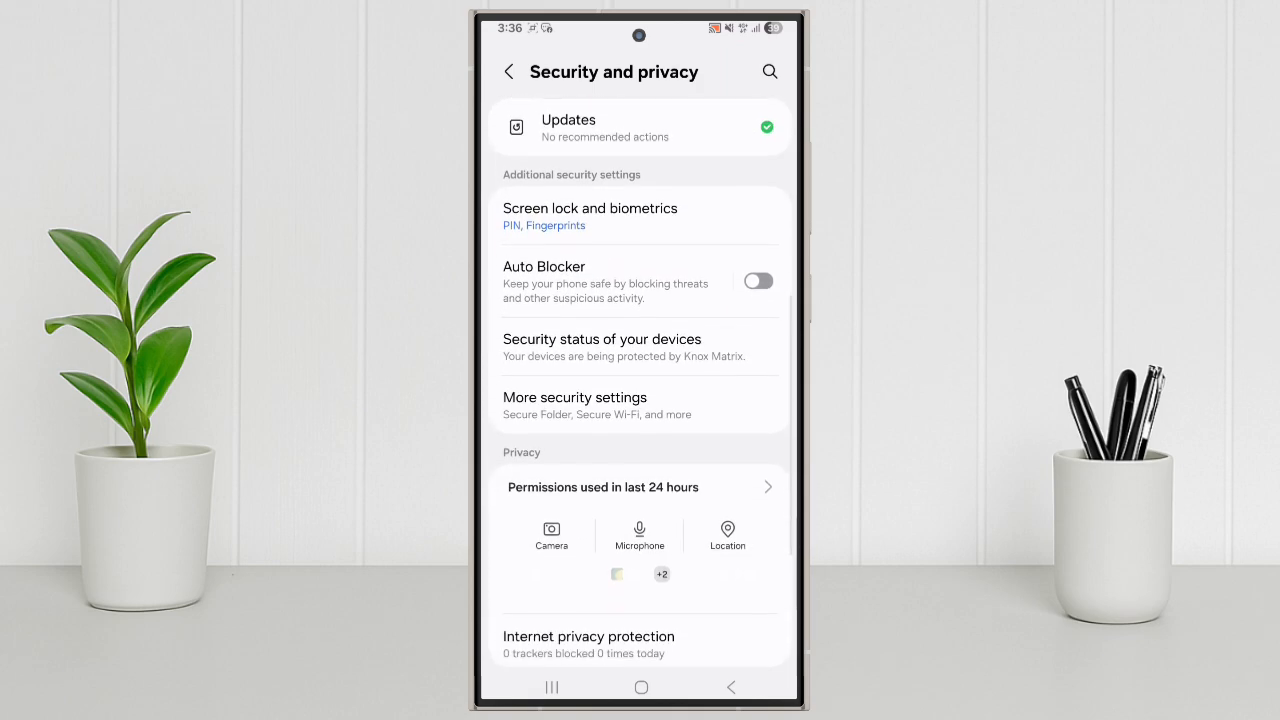
{"action": "left_click", "coordinate": [576, 404]}
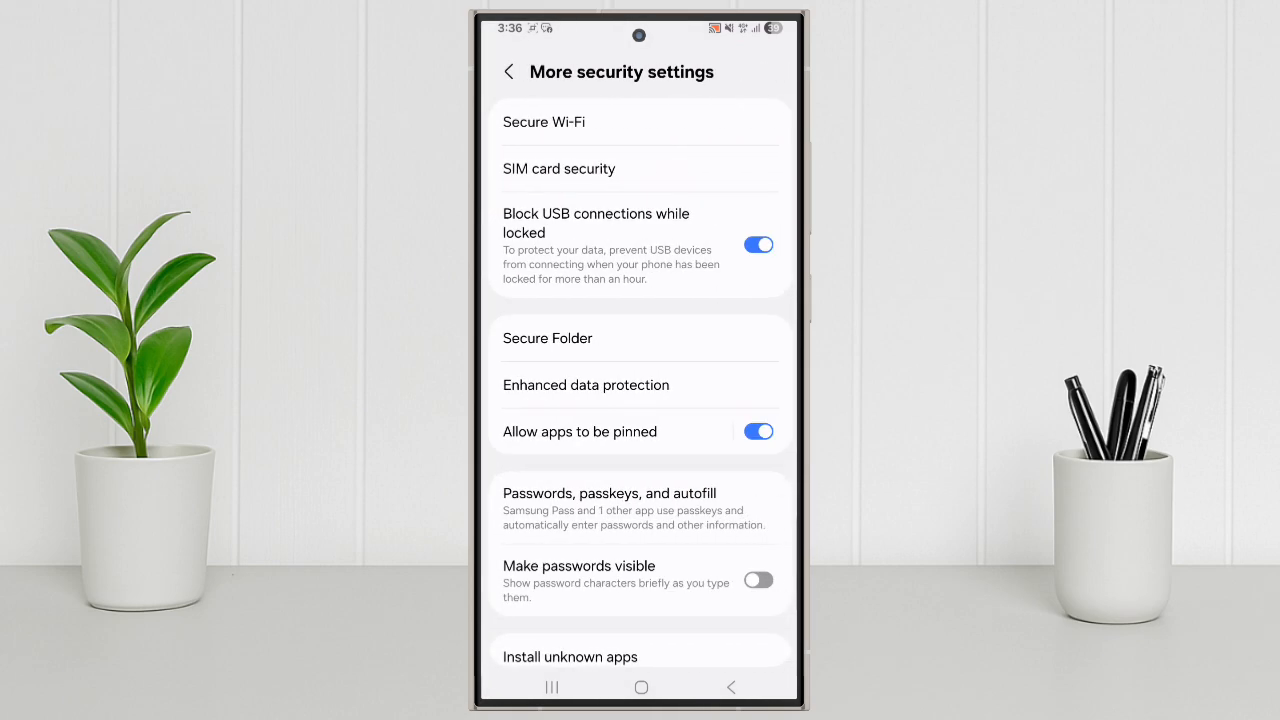
{"action": "left_click", "coordinate": [548, 338]}
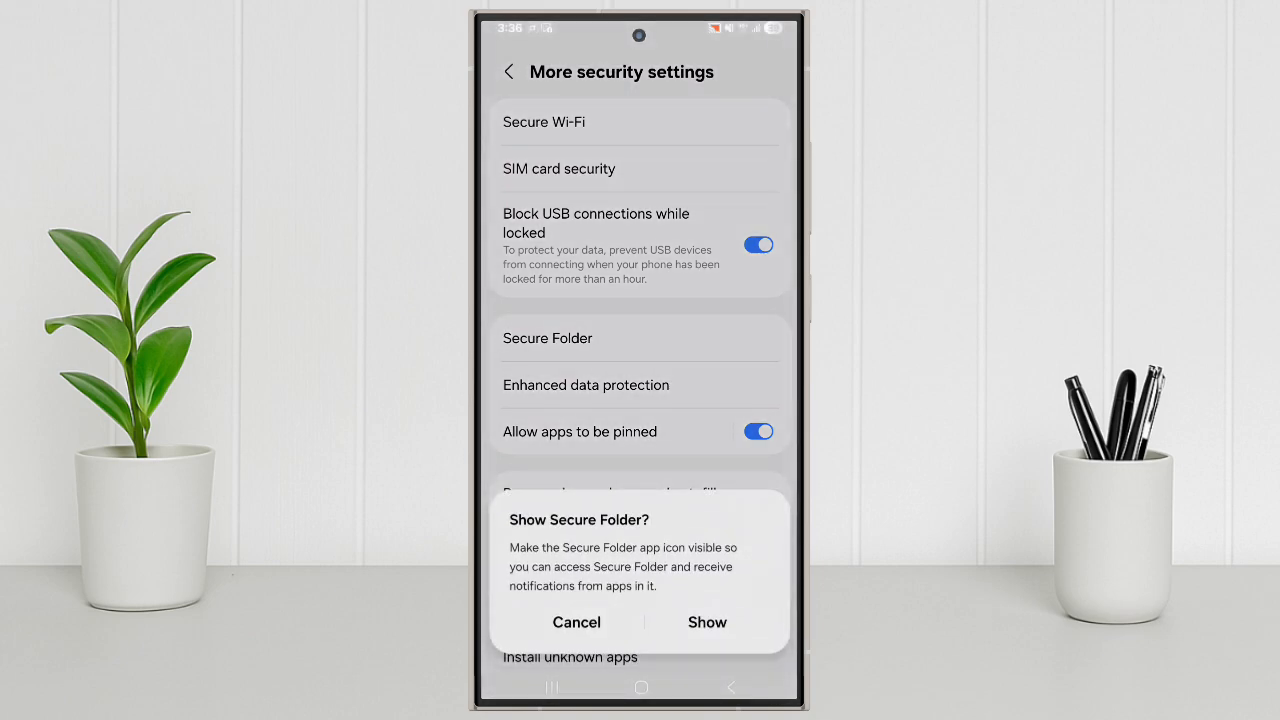